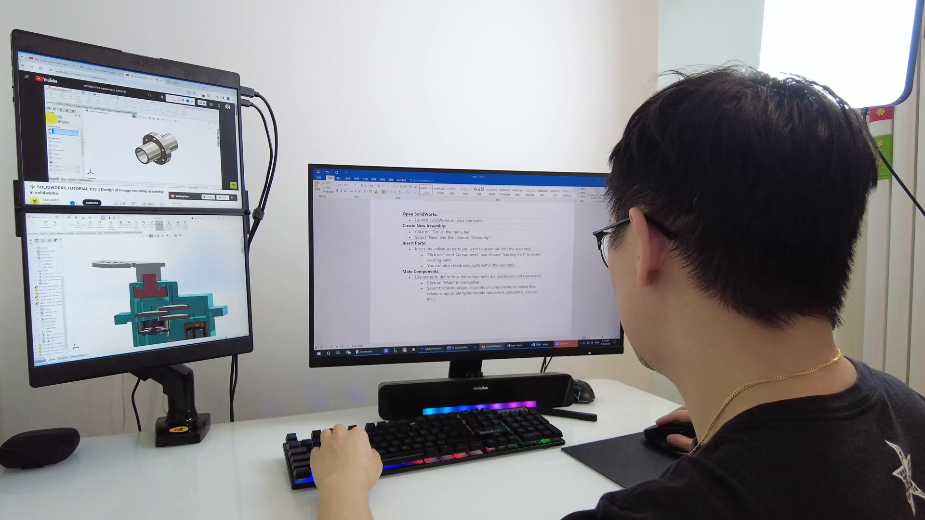
scroll("down", 3)
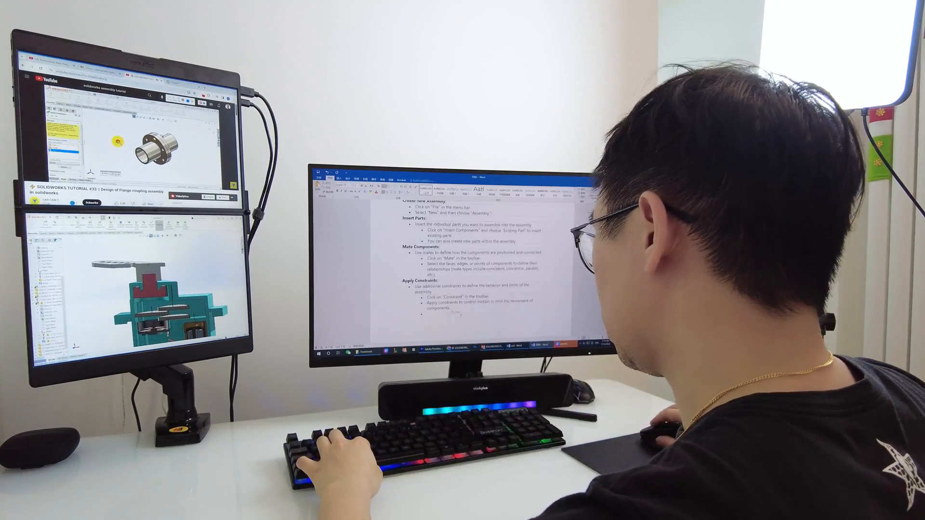